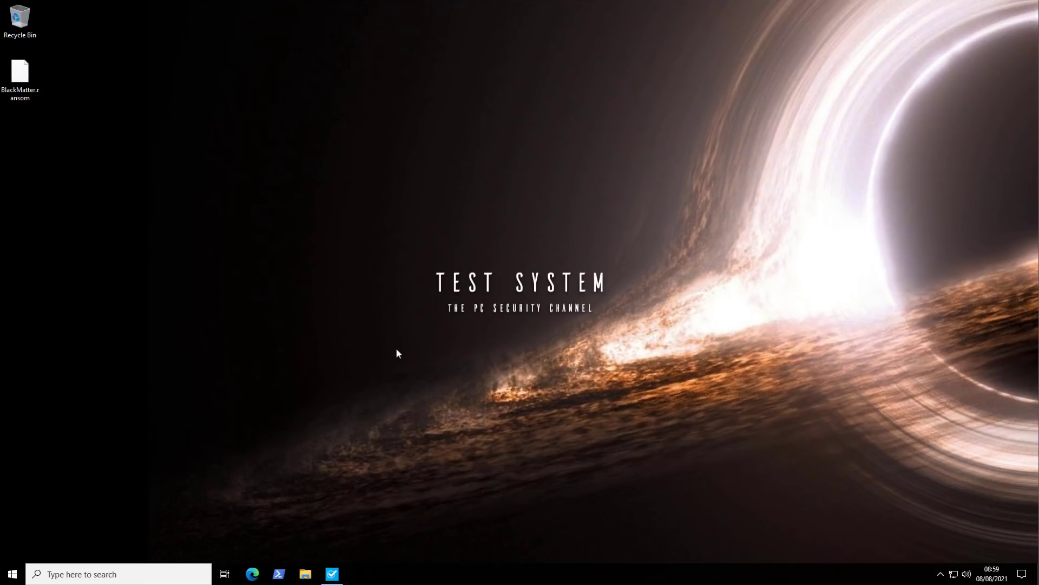
{"action": "mouse_move", "coordinate": [54, 93]}
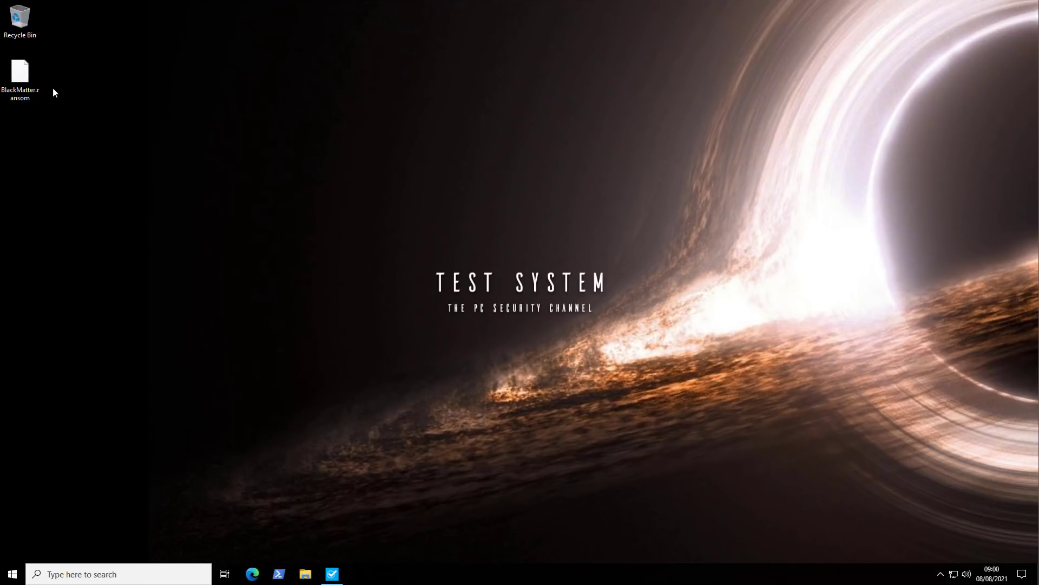
Rename BlackMatter.ransom to BlackMatter.exe, accepting the extension-change warning.
{"action": "left_click", "coordinate": [19, 75]}
{"action": "type", "text": "exe"}
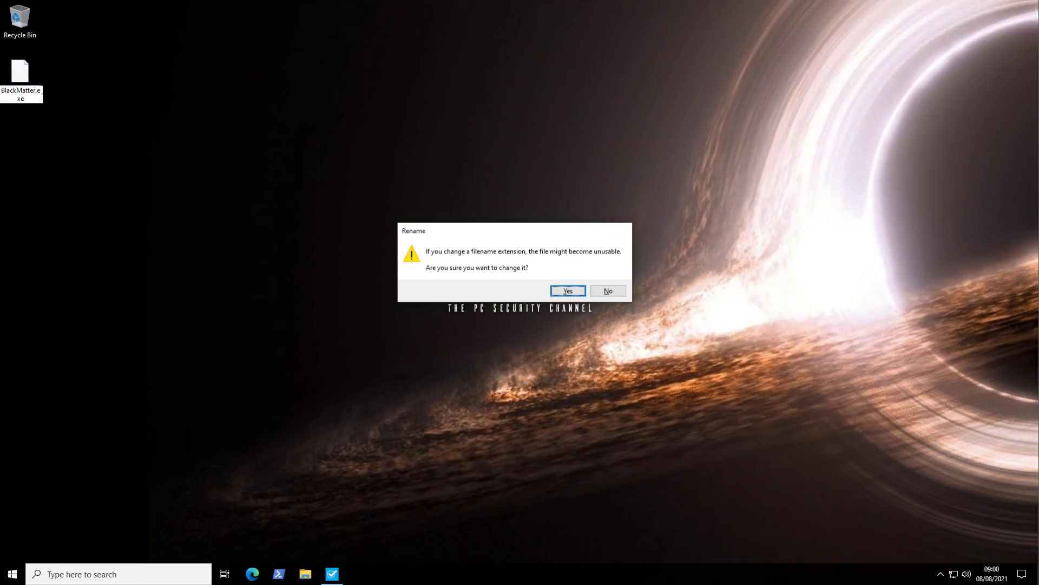
{"action": "left_click", "coordinate": [566, 290]}
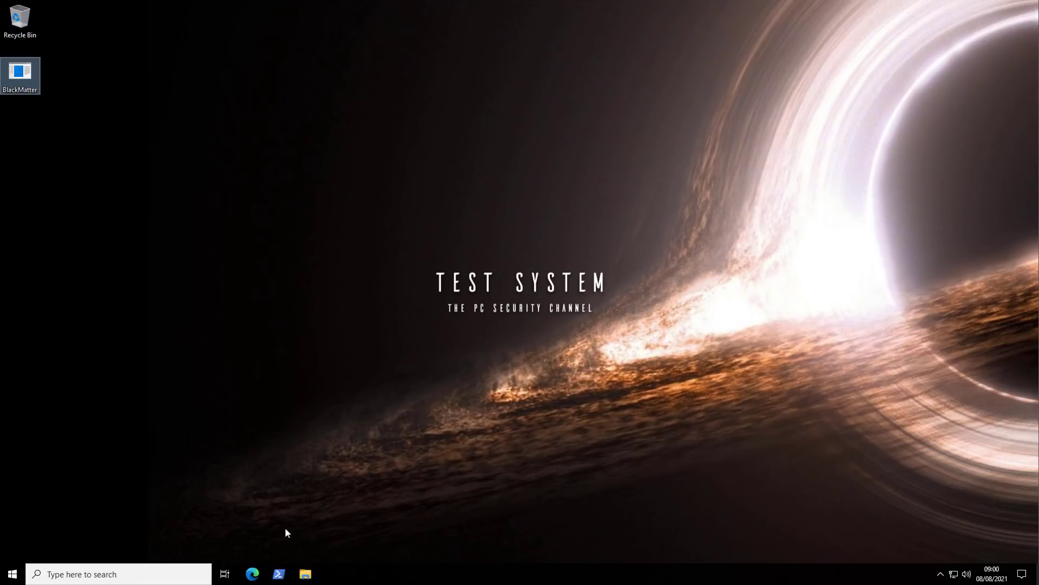
Browse to the Documents folder showing the .FiiVkZHVL-encrypted files and the README ransom note.
{"action": "left_click", "coordinate": [305, 574]}
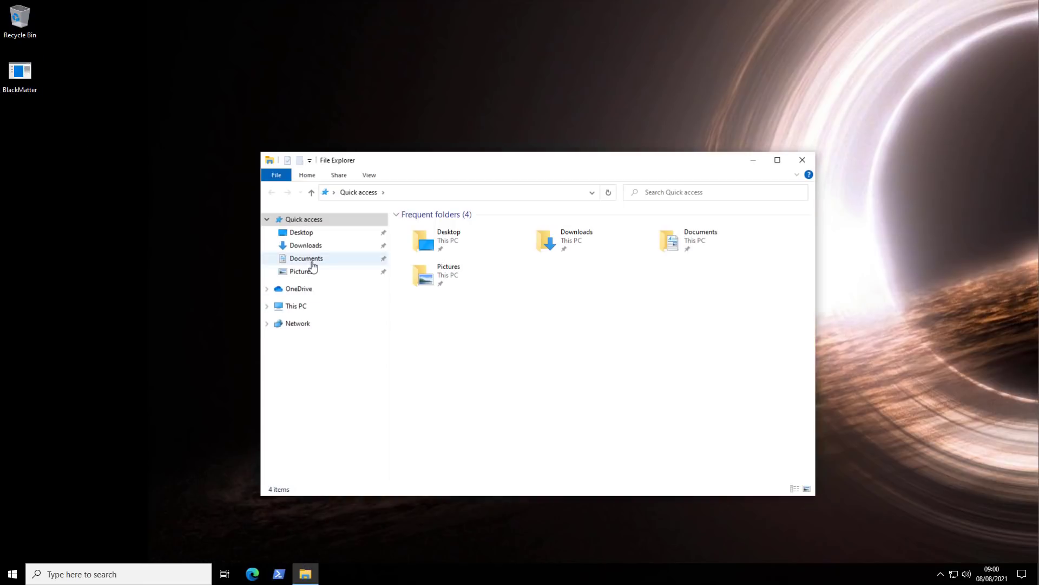
{"action": "double_click", "coordinate": [306, 258]}
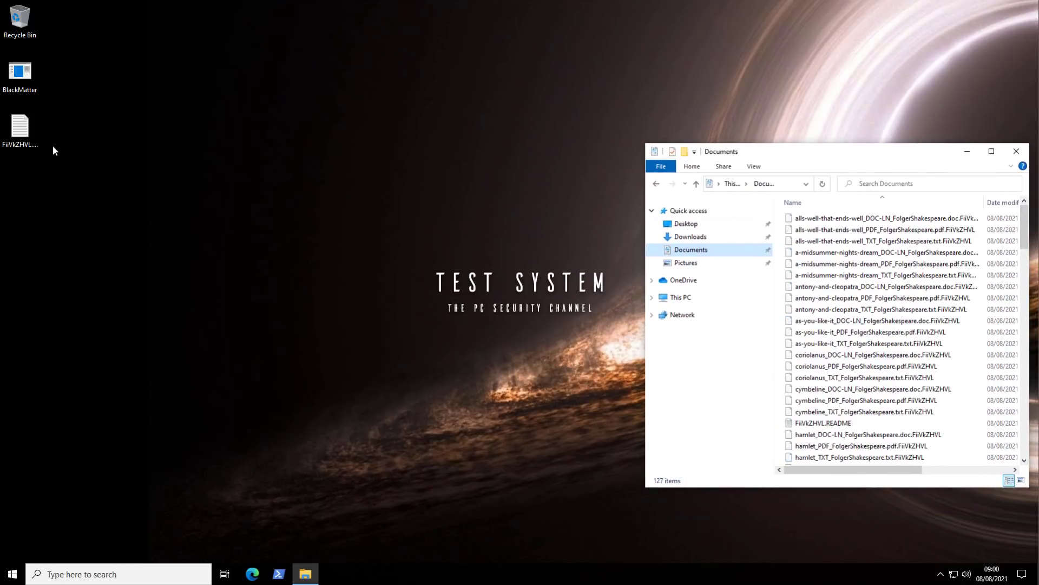
Read the FiiVkZHVL.README ransom note from the desktop in Notepad.
{"action": "double_click", "coordinate": [20, 129]}
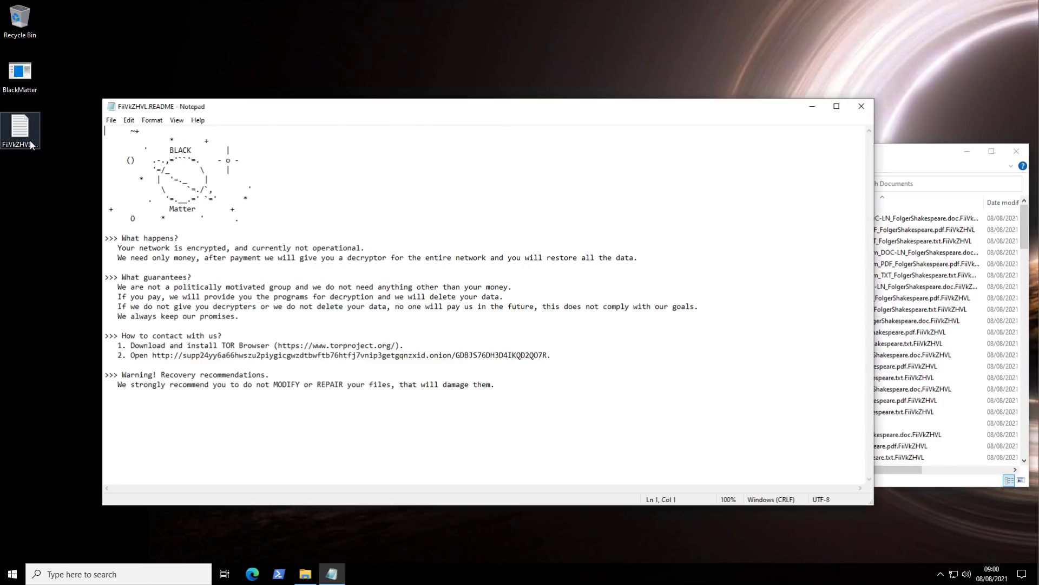
{"action": "mouse_move", "coordinate": [34, 147]}
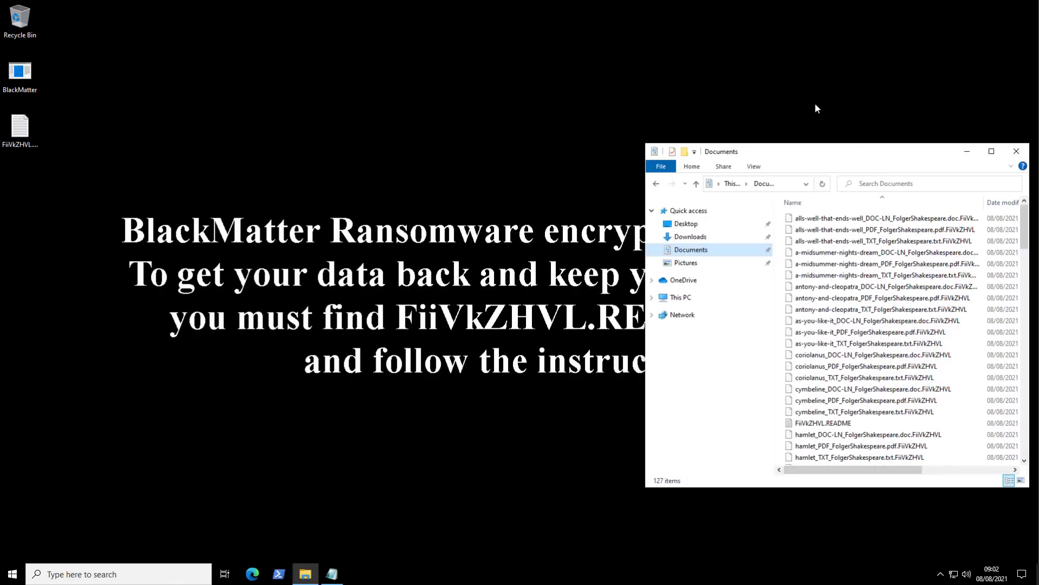
Switch to the VirusTotal Graph of the sample's 52/70-detected relations.
{"action": "left_click", "coordinate": [1016, 151]}
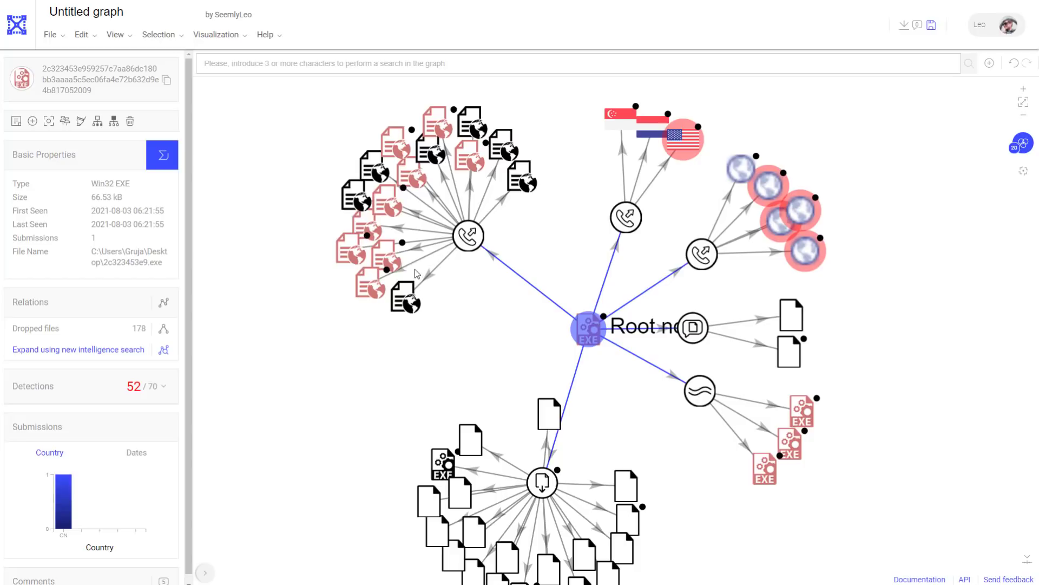
Inspect the contacted URL node mojobiden.com:443 with its 5/89 detections.
{"action": "left_click", "coordinate": [388, 256]}
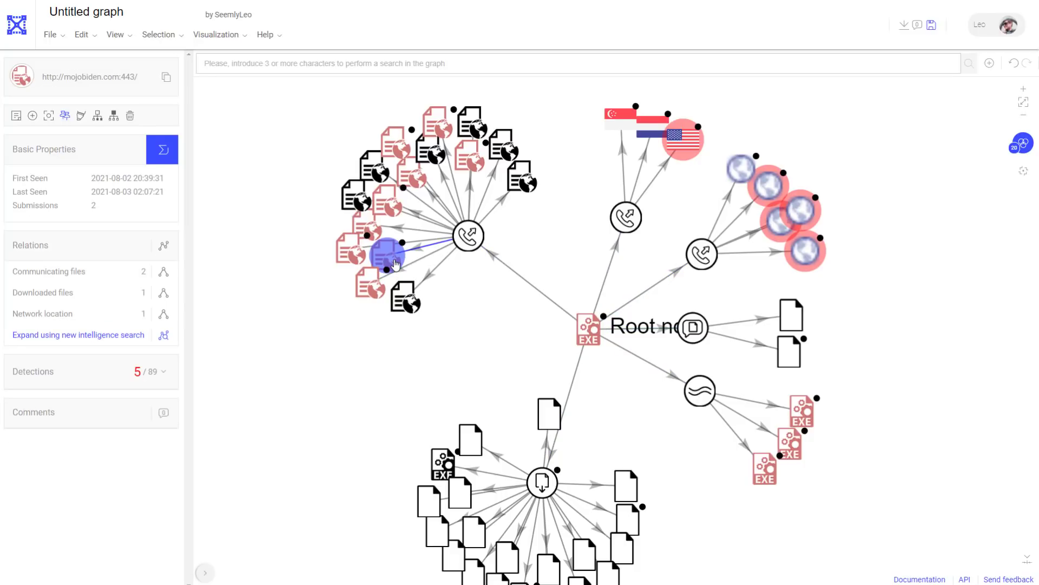
{"action": "mouse_move", "coordinate": [705, 200]}
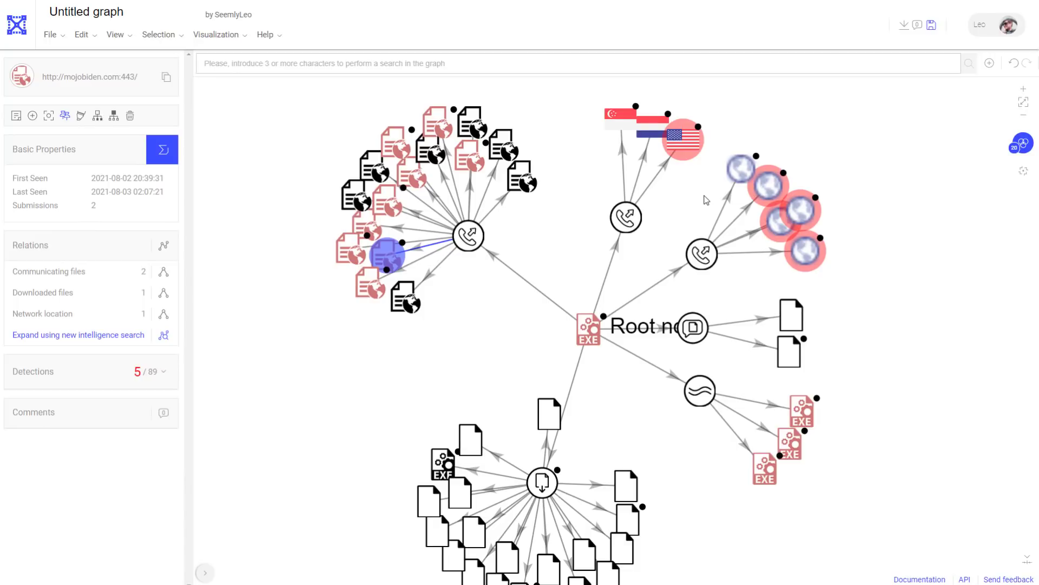
{"action": "mouse_move", "coordinate": [702, 199]}
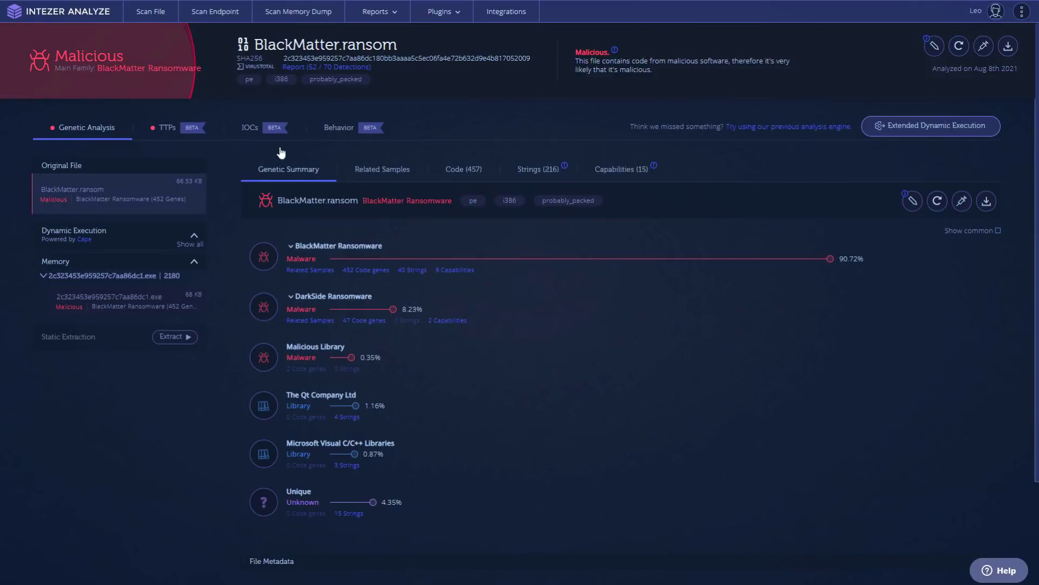
{"action": "mouse_move", "coordinate": [277, 263]}
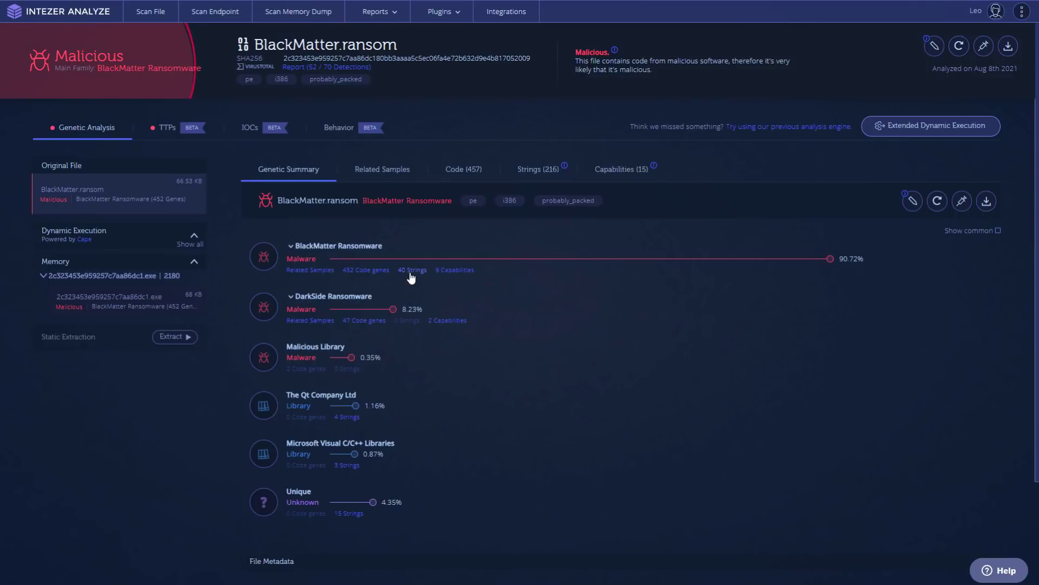
{"action": "mouse_move", "coordinate": [406, 322]}
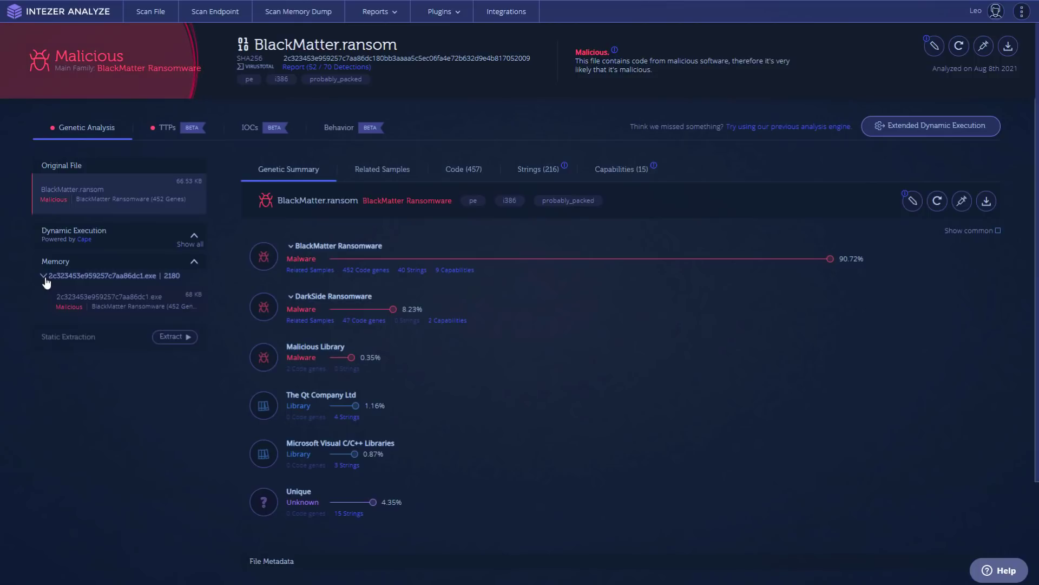
Review the process memory image analysis and its detected capabilities.
{"action": "left_click", "coordinate": [119, 300]}
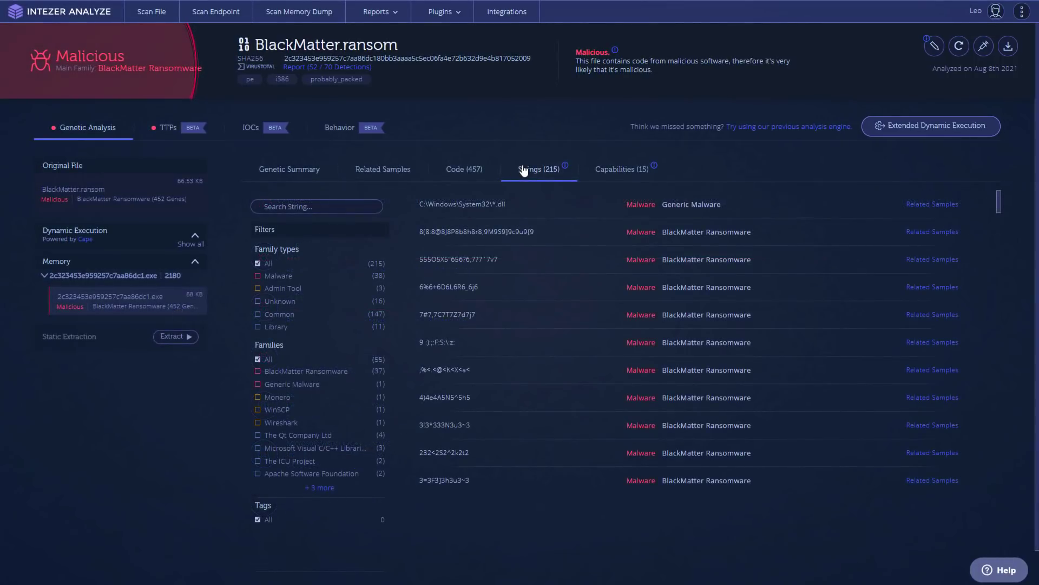
{"action": "mouse_move", "coordinate": [616, 182]}
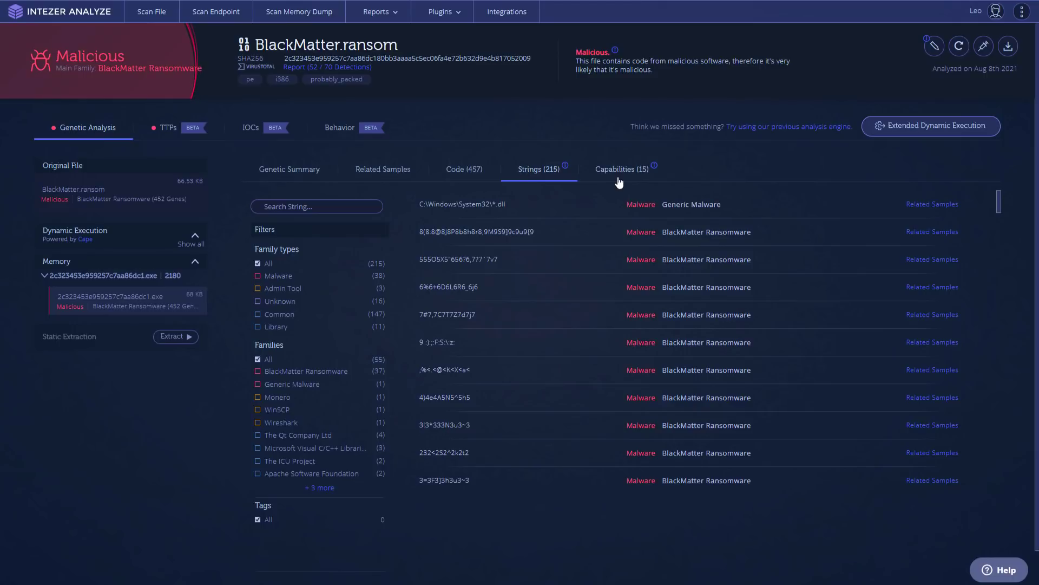
{"action": "left_click", "coordinate": [621, 169]}
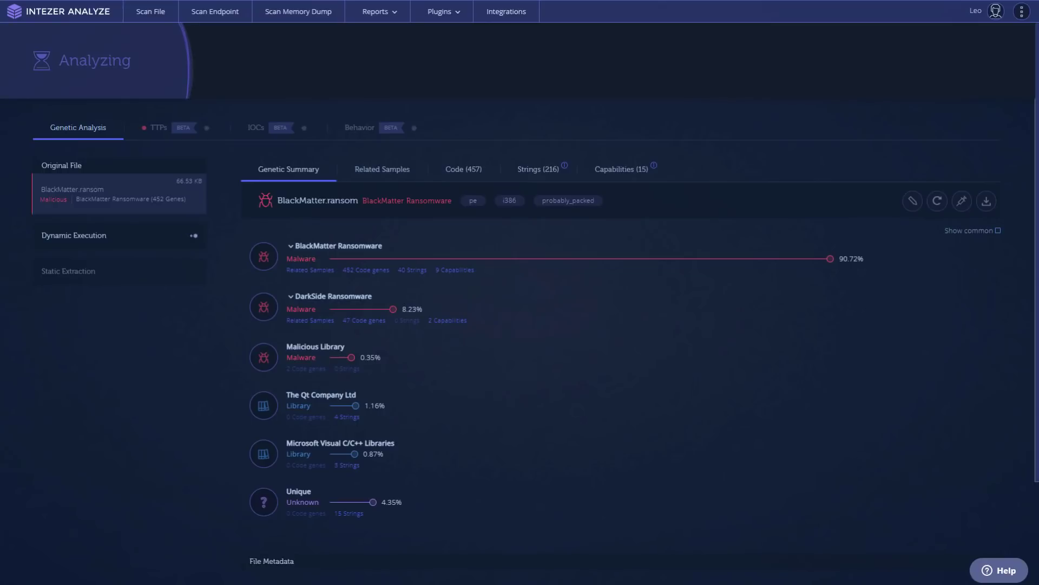
Expand Dynamic Execution for Memory and Dropped Files, then go to the 52/70 VirusTotal report.
{"action": "left_click", "coordinate": [73, 235]}
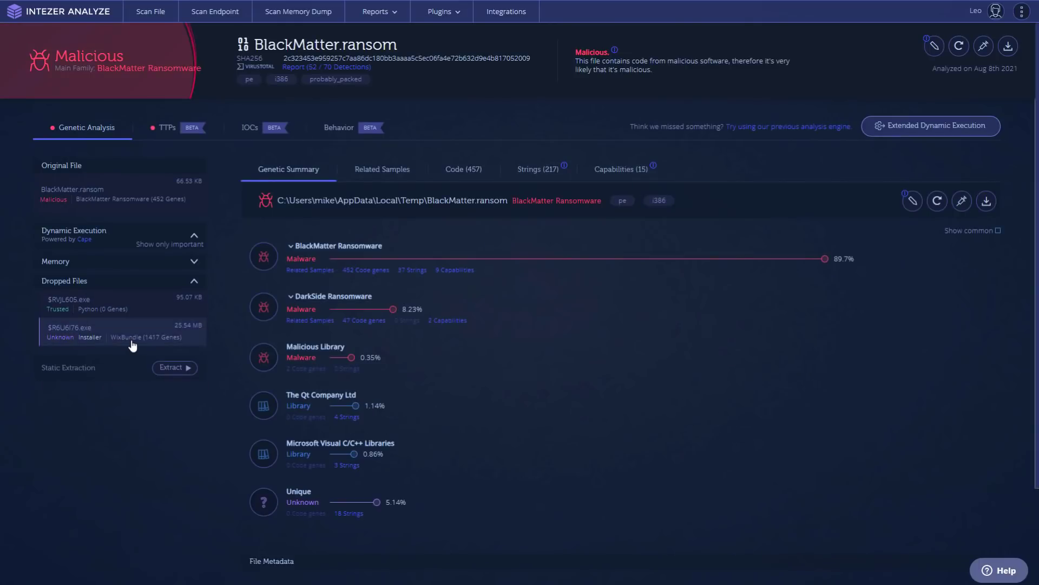
{"action": "scroll", "scroll_direction": "down", "scroll_amount": 3}
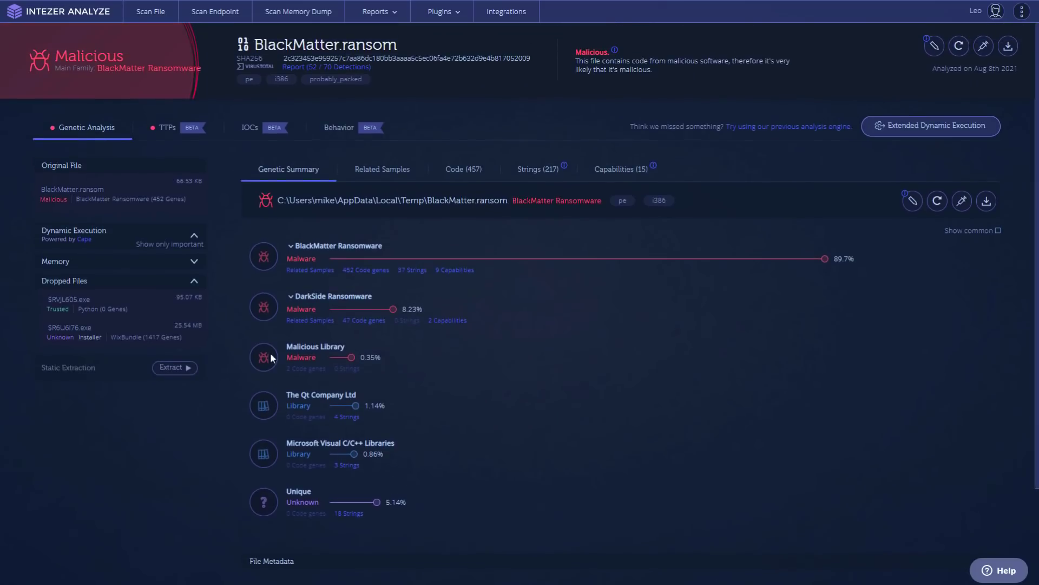
{"action": "left_click", "coordinate": [325, 66]}
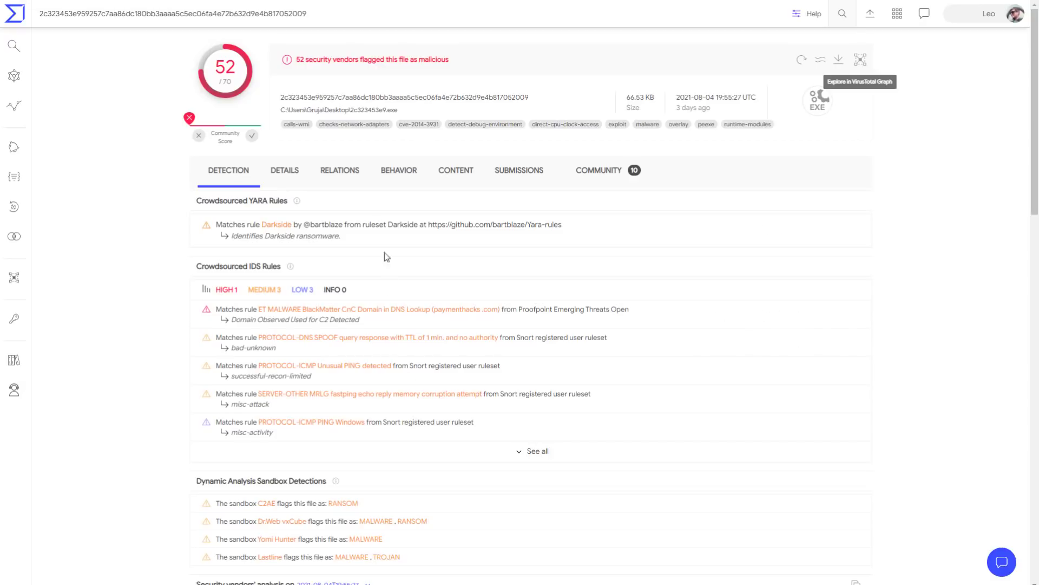
Check the sample's Details (hashes, file type, submissions), then return to the Detection results.
{"action": "left_click", "coordinate": [284, 170]}
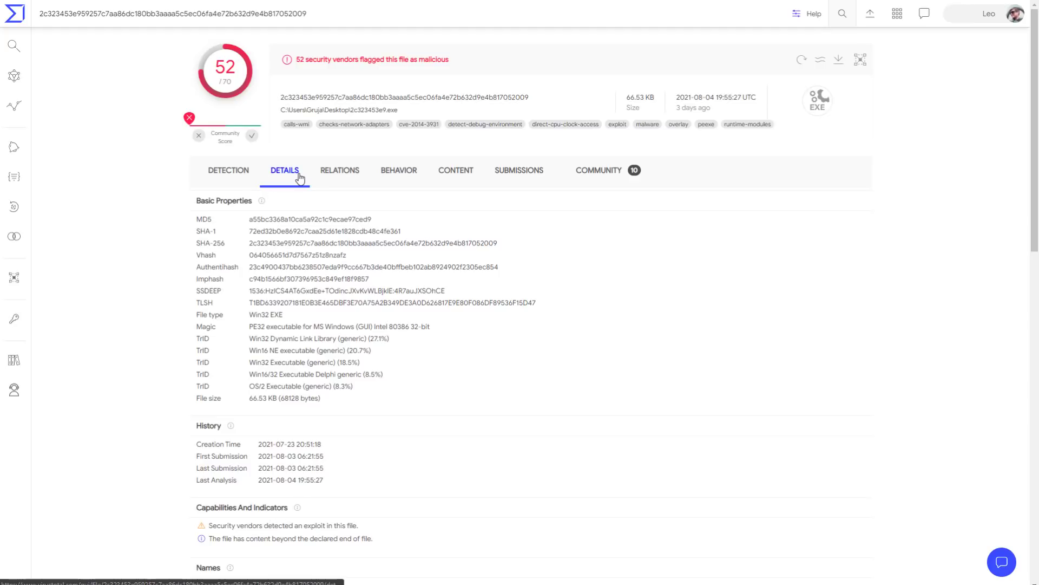
{"action": "left_click", "coordinate": [229, 170]}
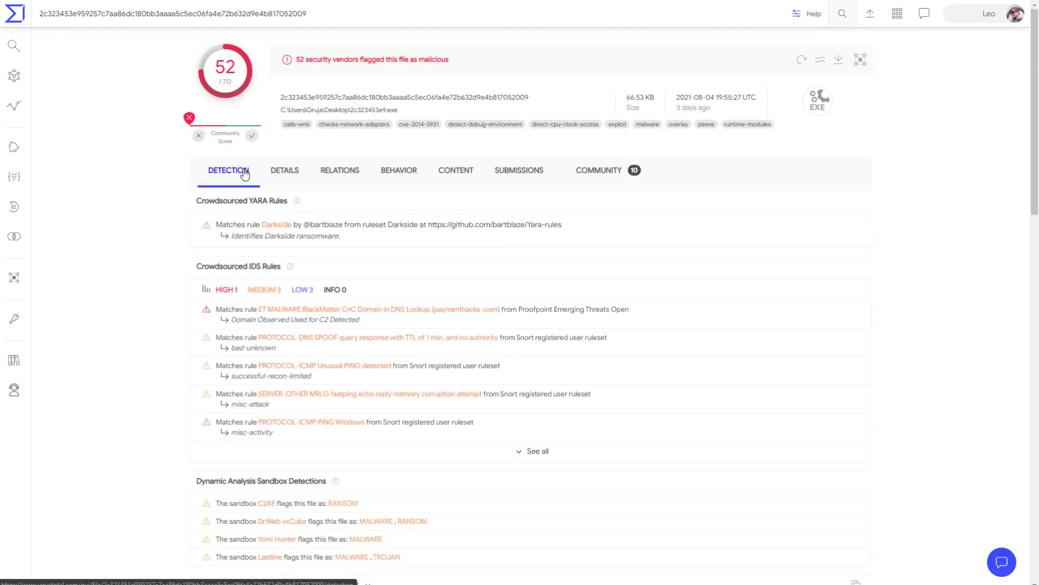
Scroll through the Security vendors' analysis list of verdicts on the sample.
{"action": "scroll", "scroll_direction": "down", "scroll_amount": 3}
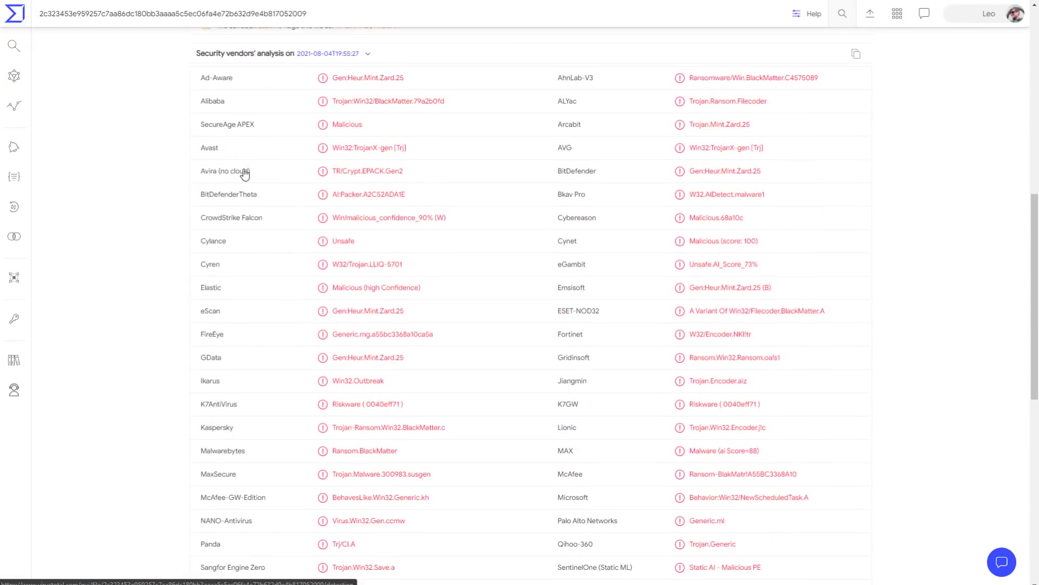
{"action": "mouse_move", "coordinate": [228, 171]}
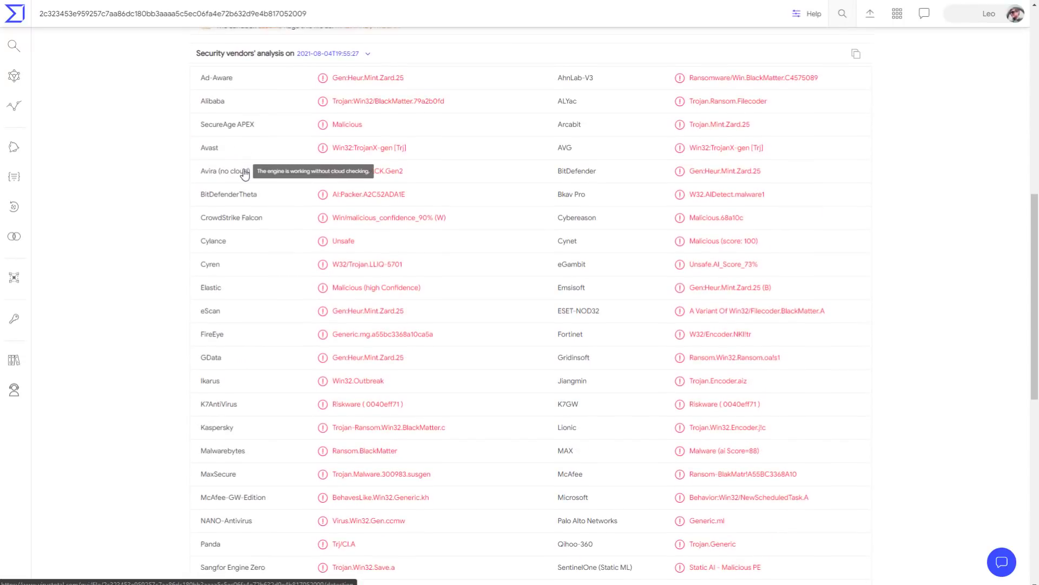
{"action": "scroll", "scroll_direction": "down", "scroll_amount": 3}
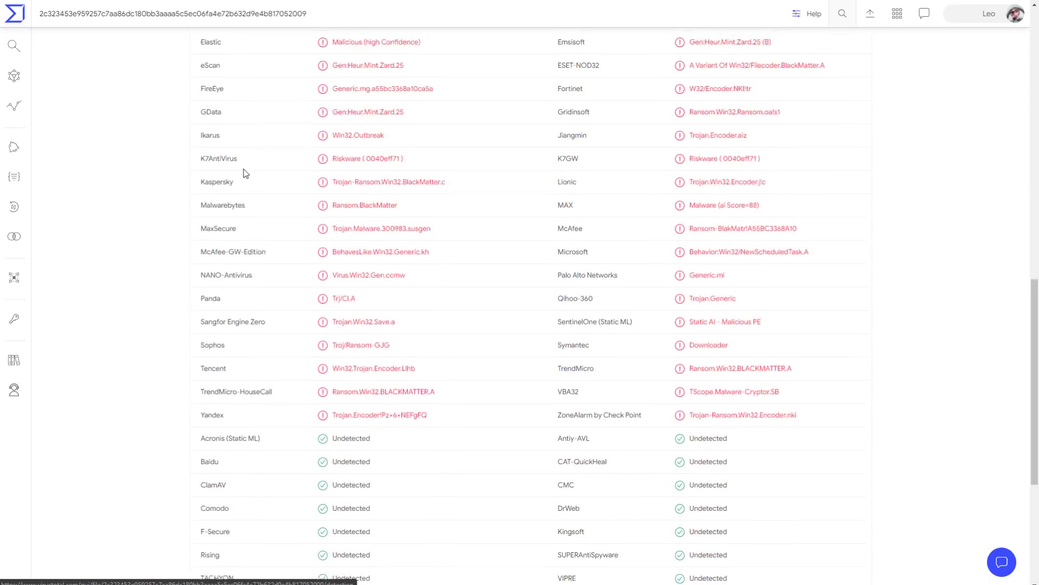
{"action": "scroll", "scroll_direction": "down", "scroll_amount": 3}
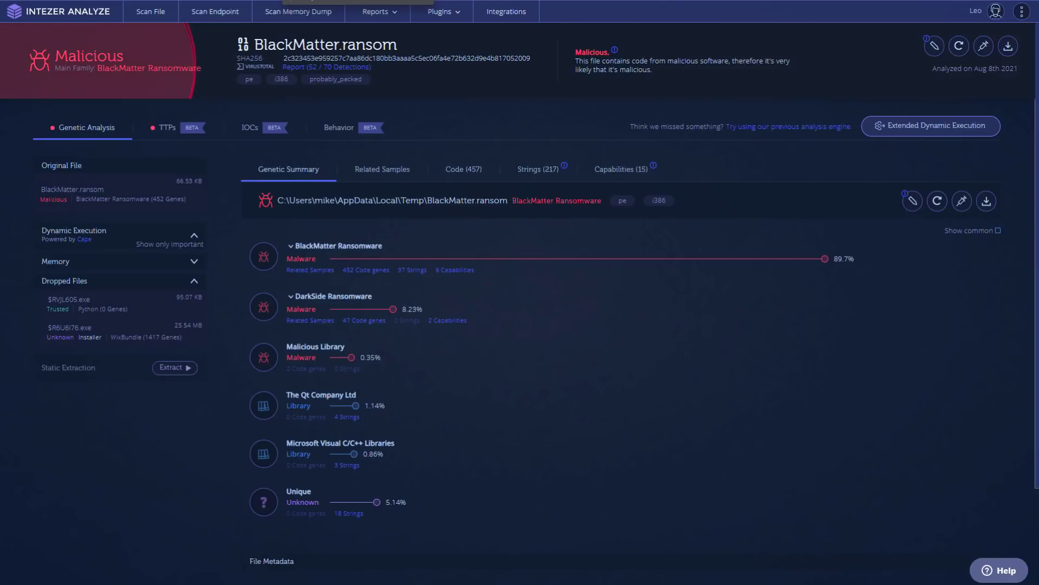
View the Code (457) clusters and the disassembly of clusters 0x1056d7e and 0x10582bf.
{"action": "left_click", "coordinate": [463, 169]}
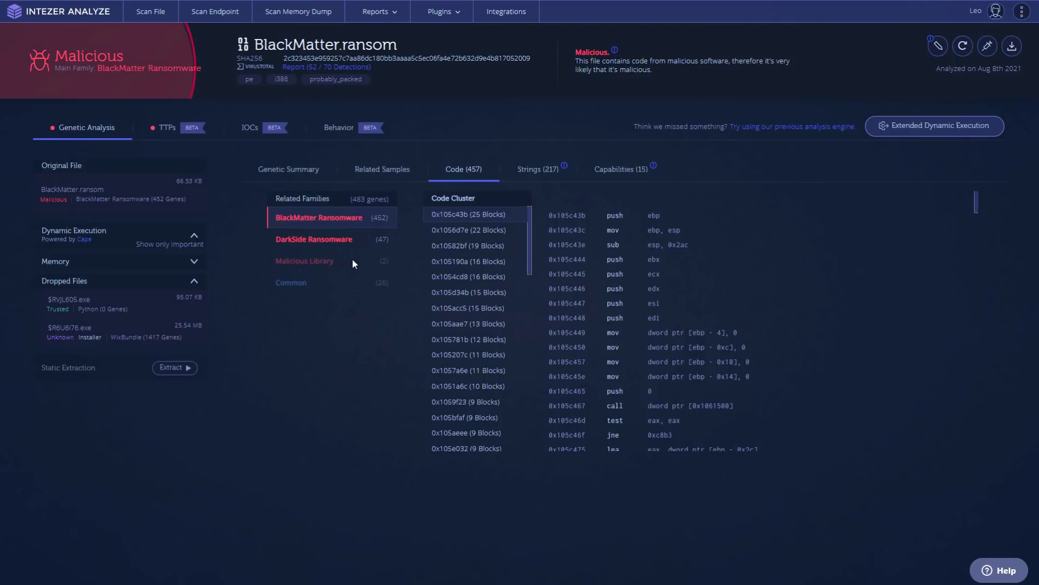
{"action": "scroll", "scroll_direction": "down", "scroll_amount": 3}
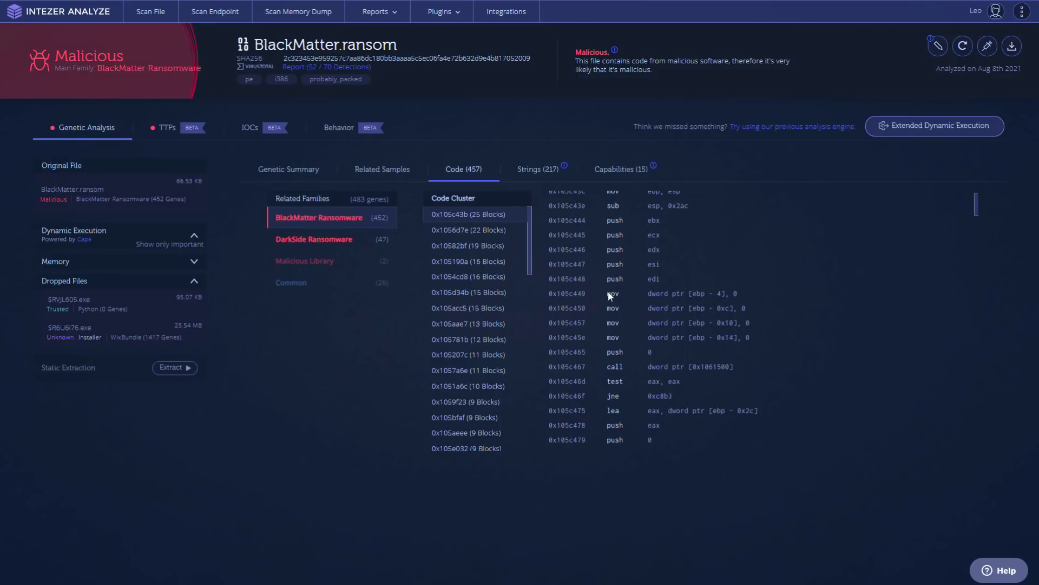
{"action": "left_click", "coordinate": [468, 230]}
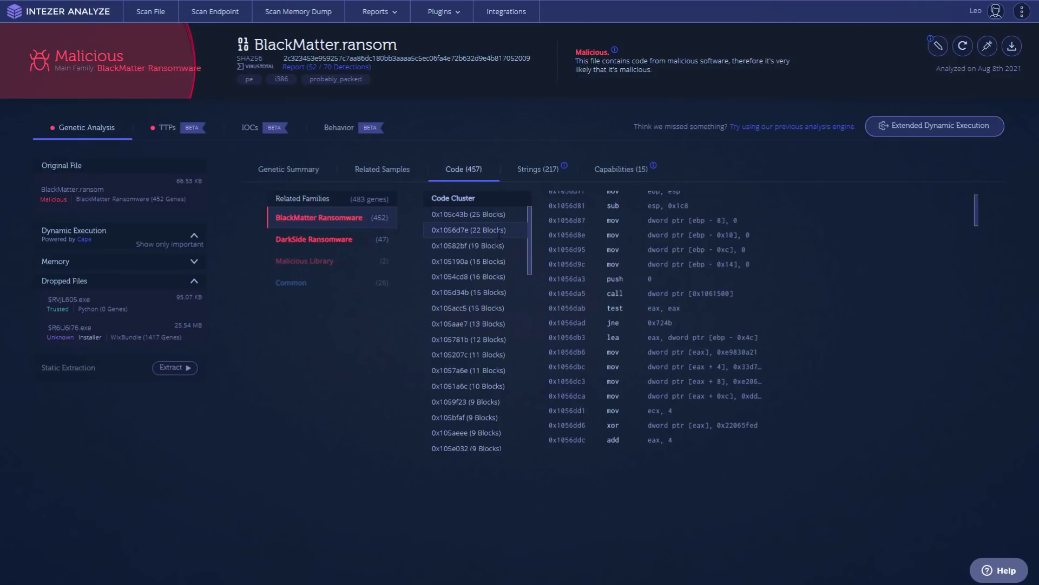
{"action": "left_click", "coordinate": [468, 246]}
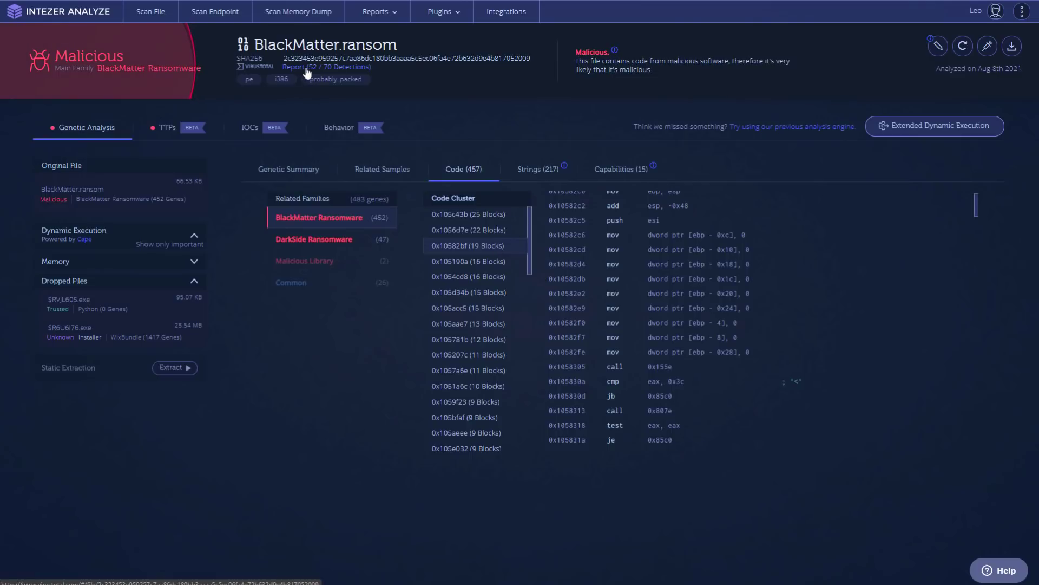
Bring up the Behavior report with ransom-note screenshots and the paymenthacks.com DNS lookup.
{"action": "left_click", "coordinate": [338, 128]}
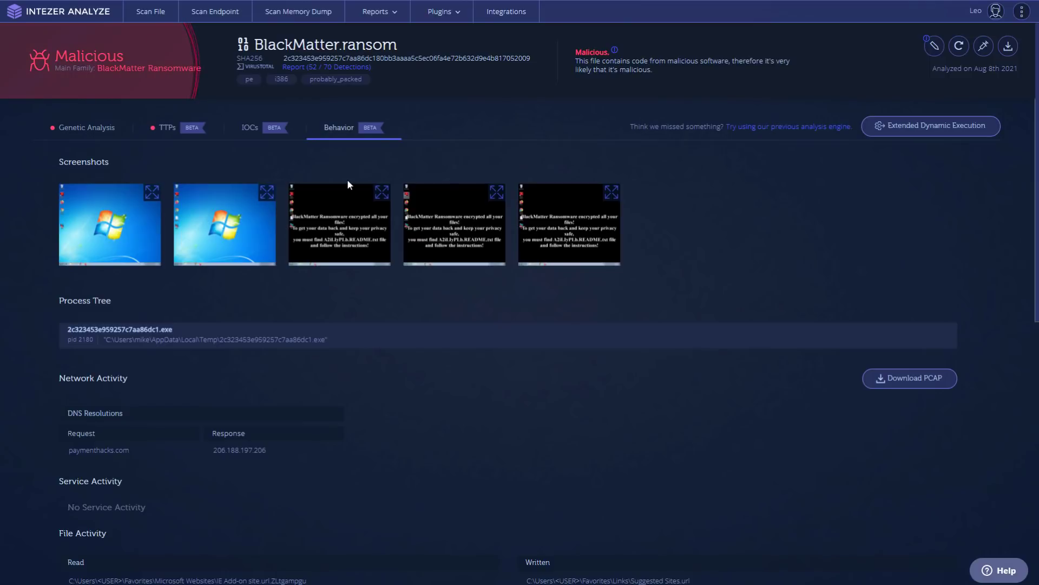
{"action": "double_click", "coordinate": [98, 450]}
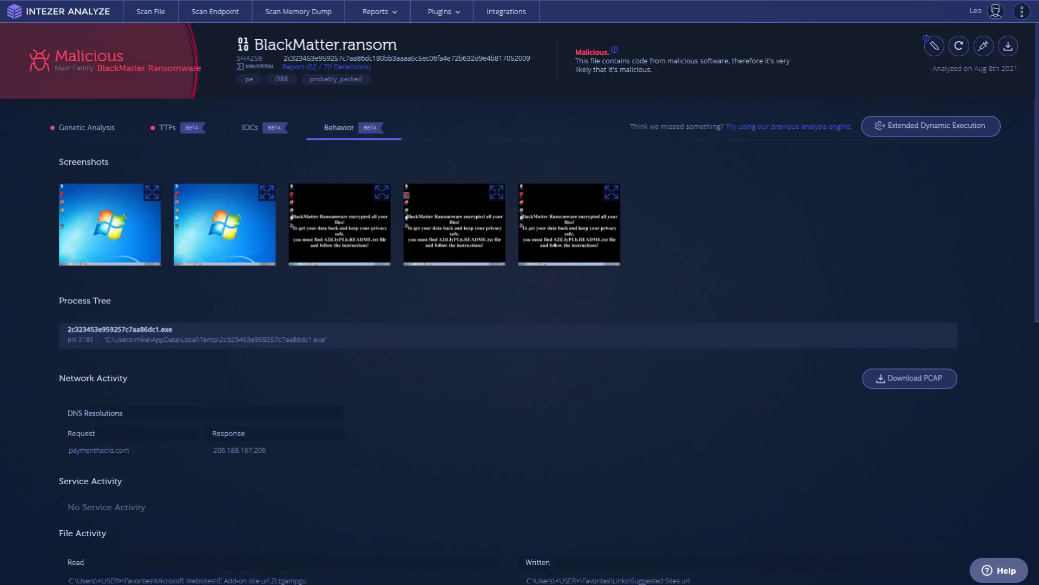
{"action": "scroll", "scroll_direction": "down", "scroll_amount": 3}
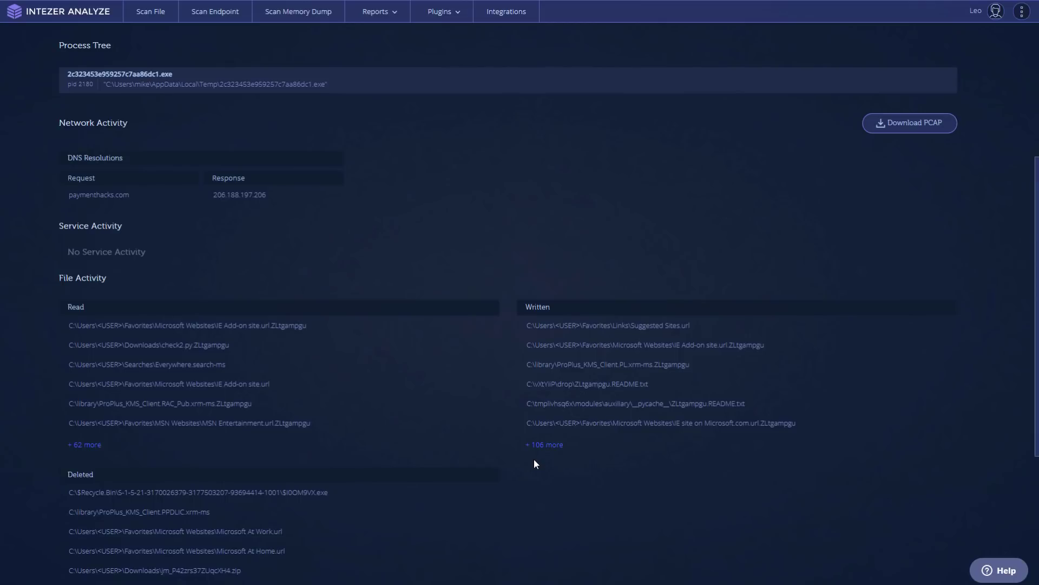
{"action": "scroll", "scroll_direction": "down", "scroll_amount": 3}
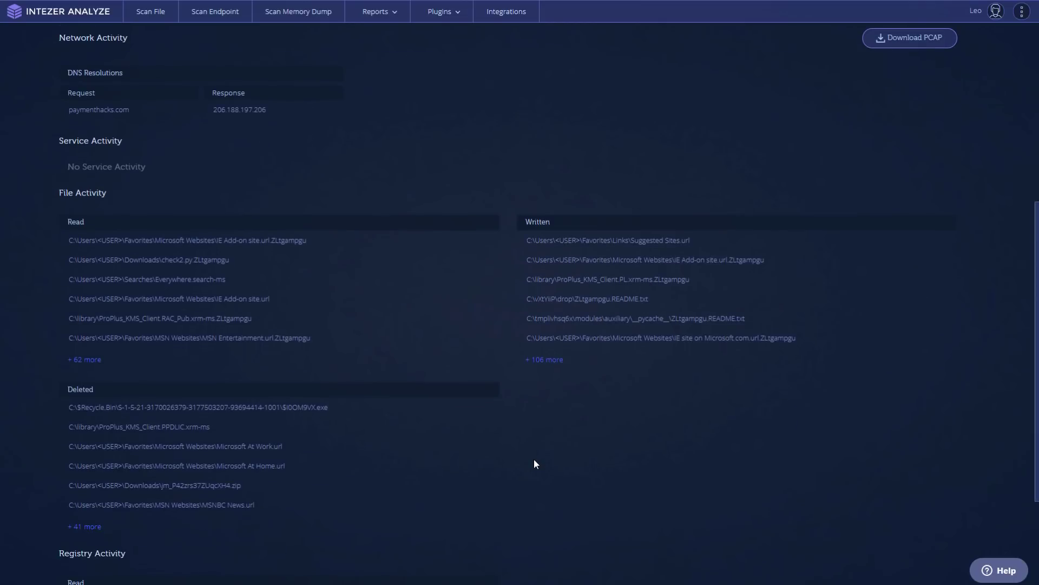
{"action": "scroll", "scroll_direction": "down", "scroll_amount": 3}
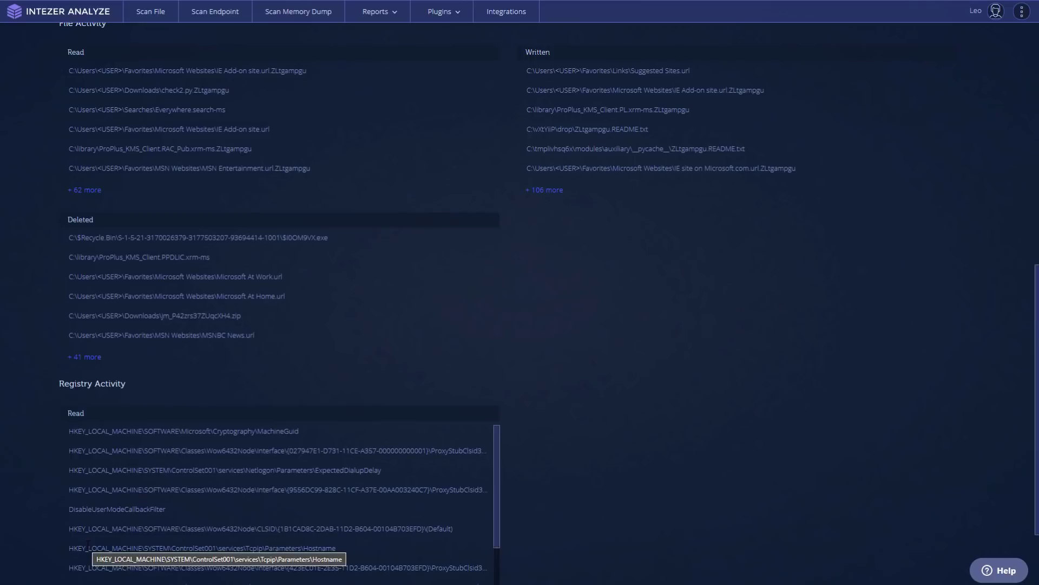
{"action": "scroll", "scroll_direction": "down", "scroll_amount": 3}
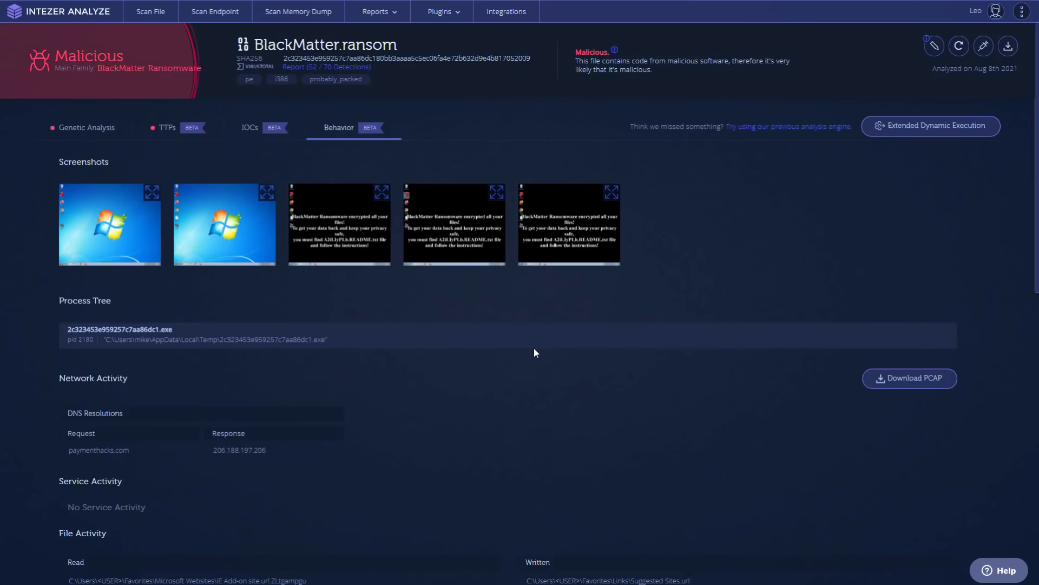
{"action": "mouse_move", "coordinate": [530, 362]}
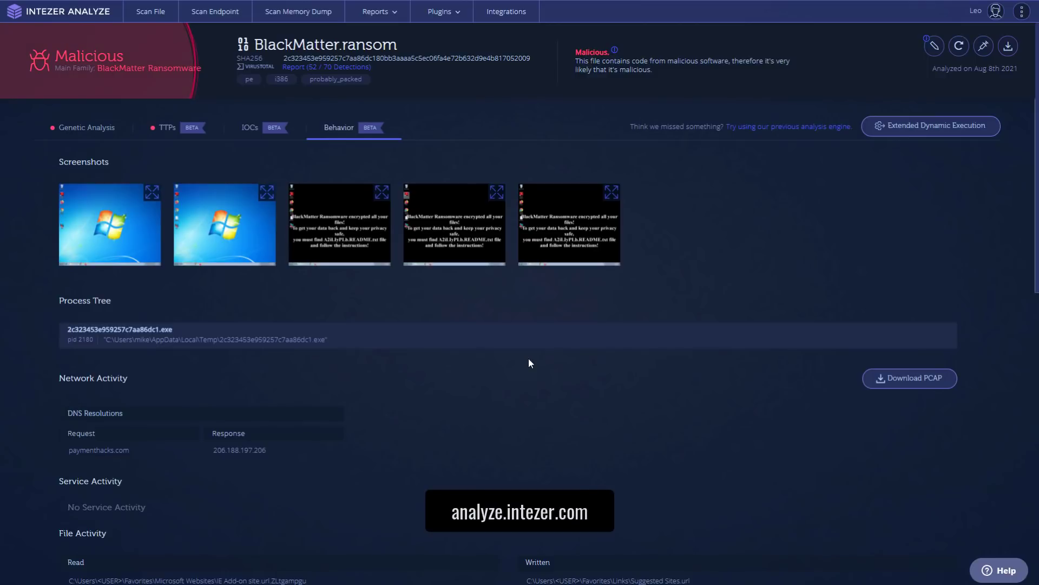
{"action": "mouse_move", "coordinate": [388, 294]}
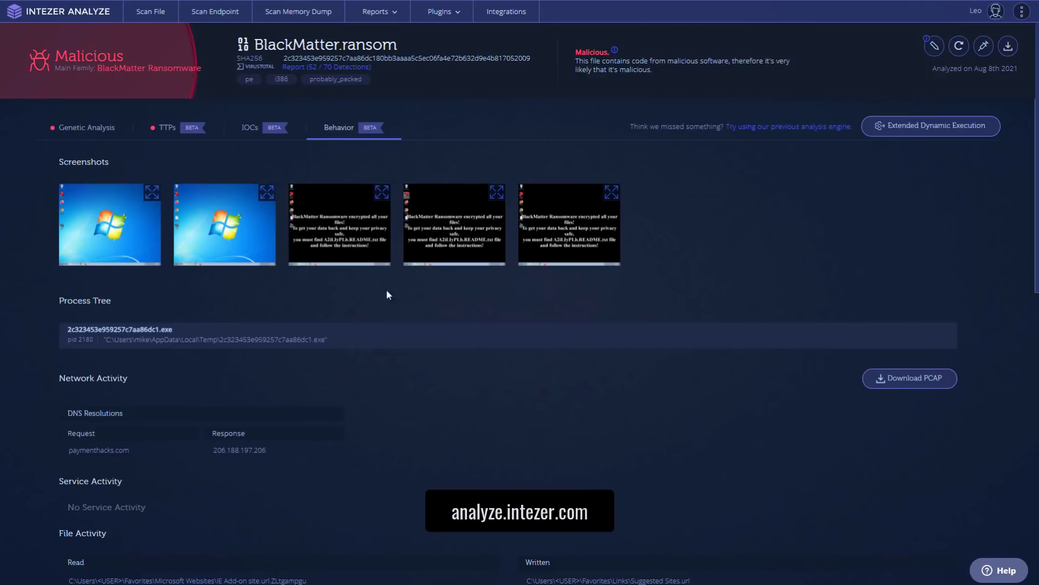
Return to BlackMatter.ransom's genetic summary: 89.7% BlackMatter, 8.23% DarkSide Ransomware.
{"action": "left_click", "coordinate": [86, 128]}
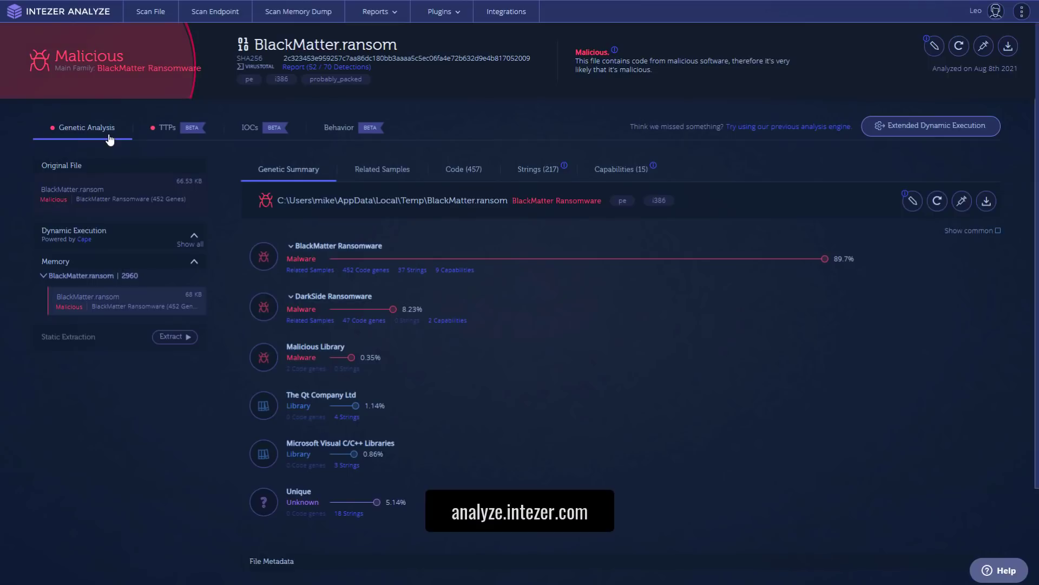